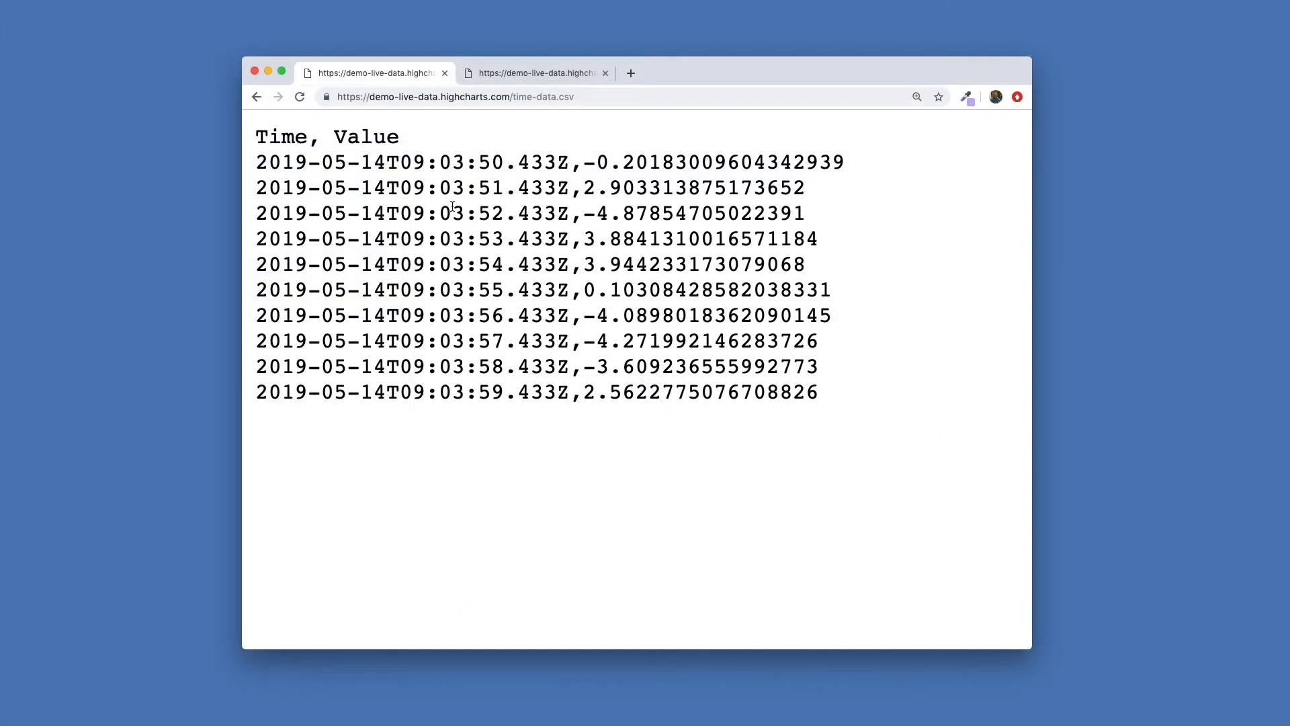
pyautogui.moveTo(484, 183)
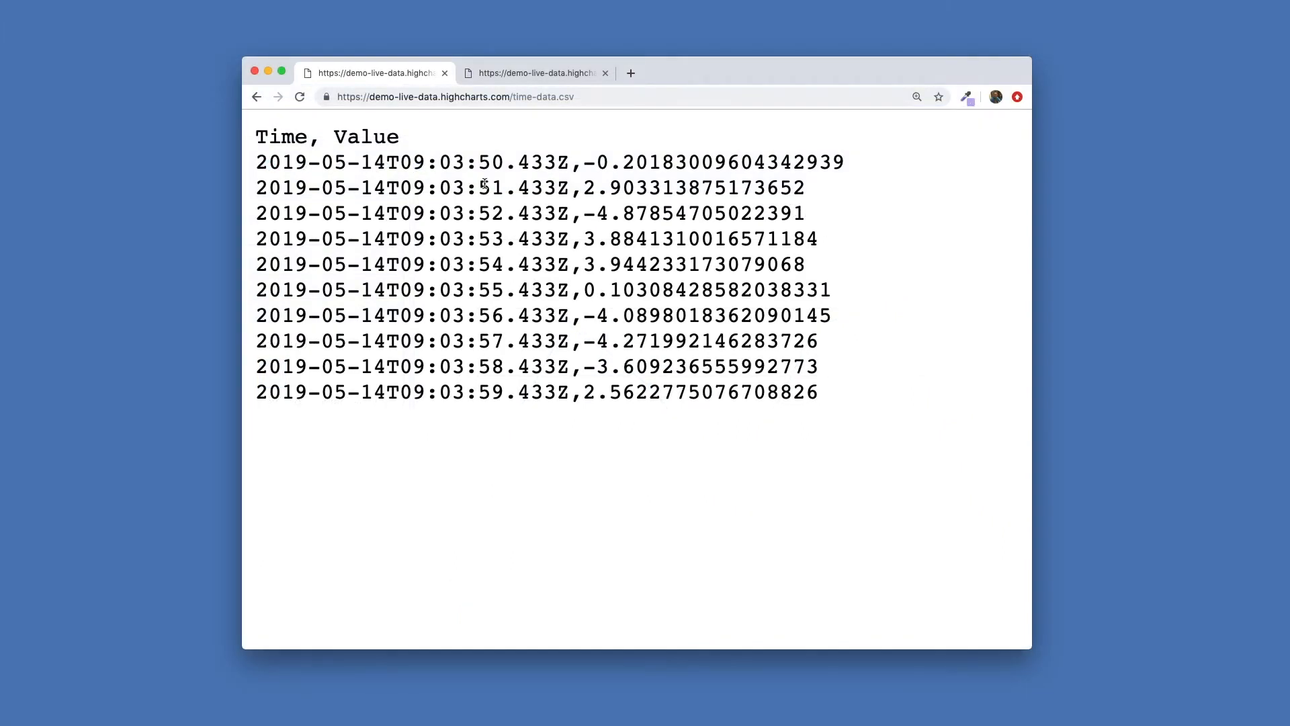
# Leave the time-data.csv tab for the Highcharts Cloud editor tab.
pyautogui.click(534, 72)
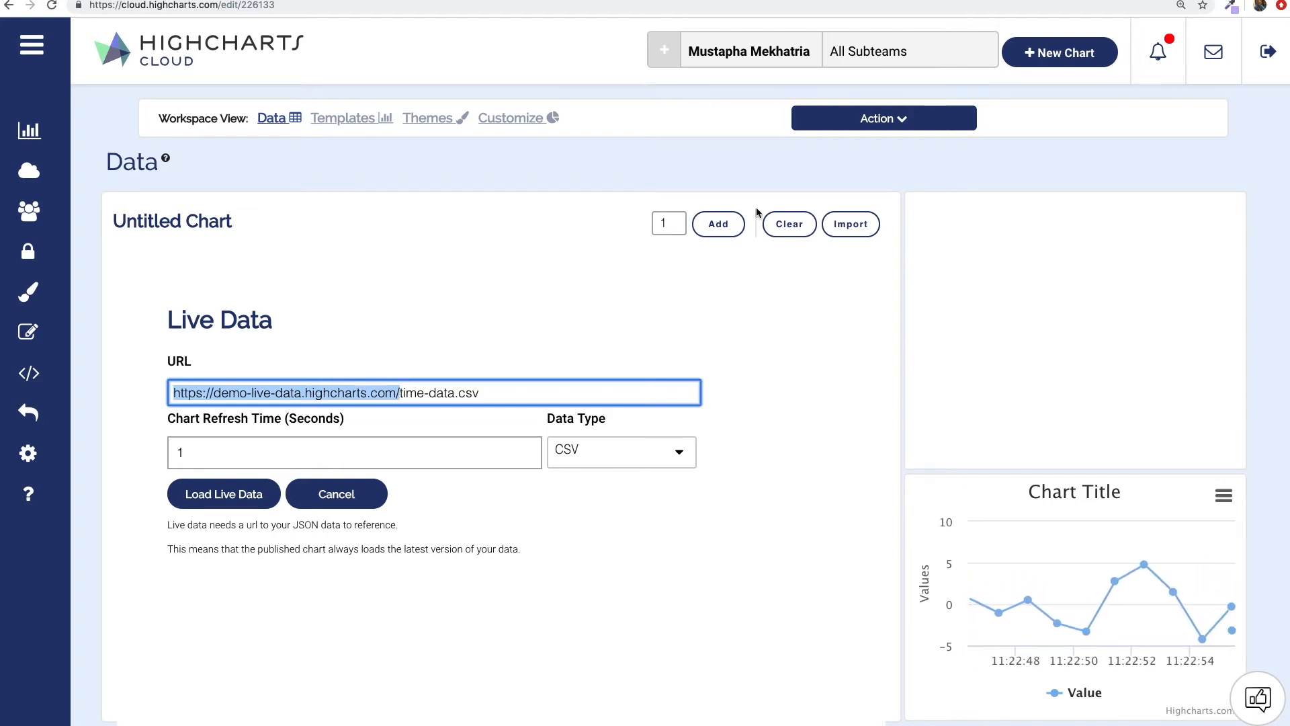
# Create a new chart without a template and pick Live Data import.
pyautogui.click(1059, 52)
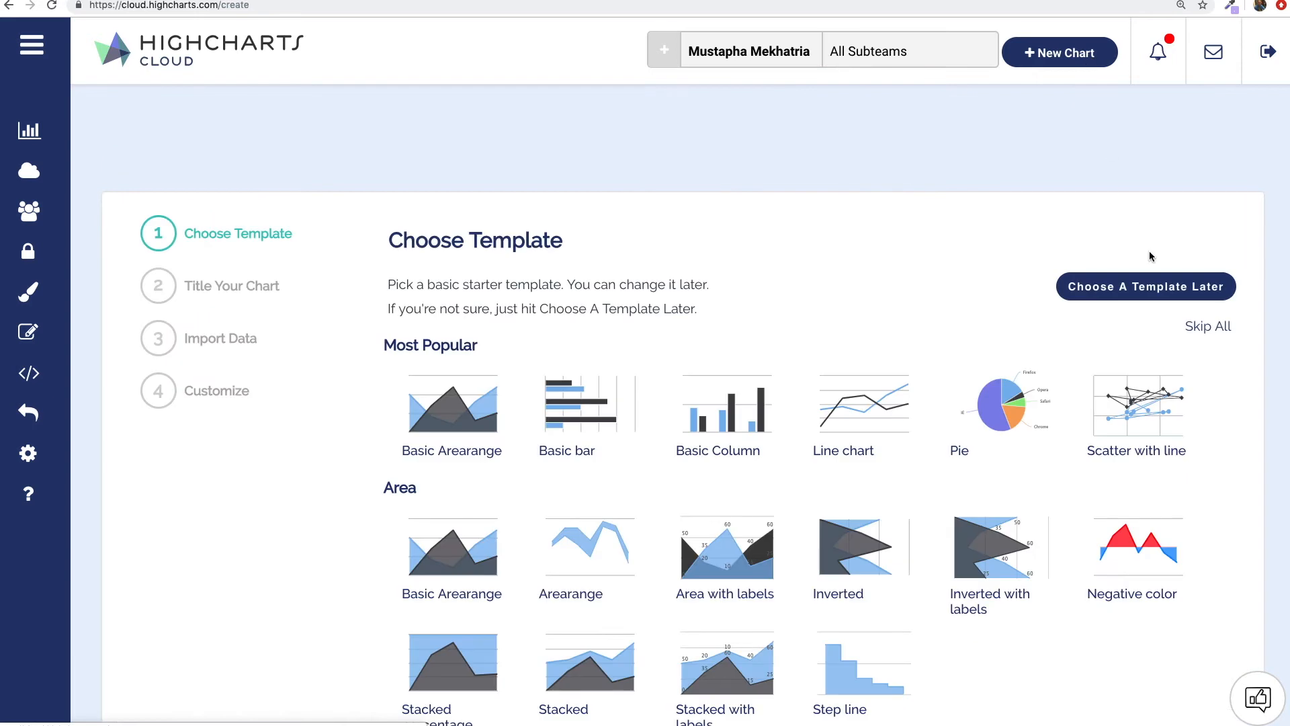
pyautogui.click(1144, 286)
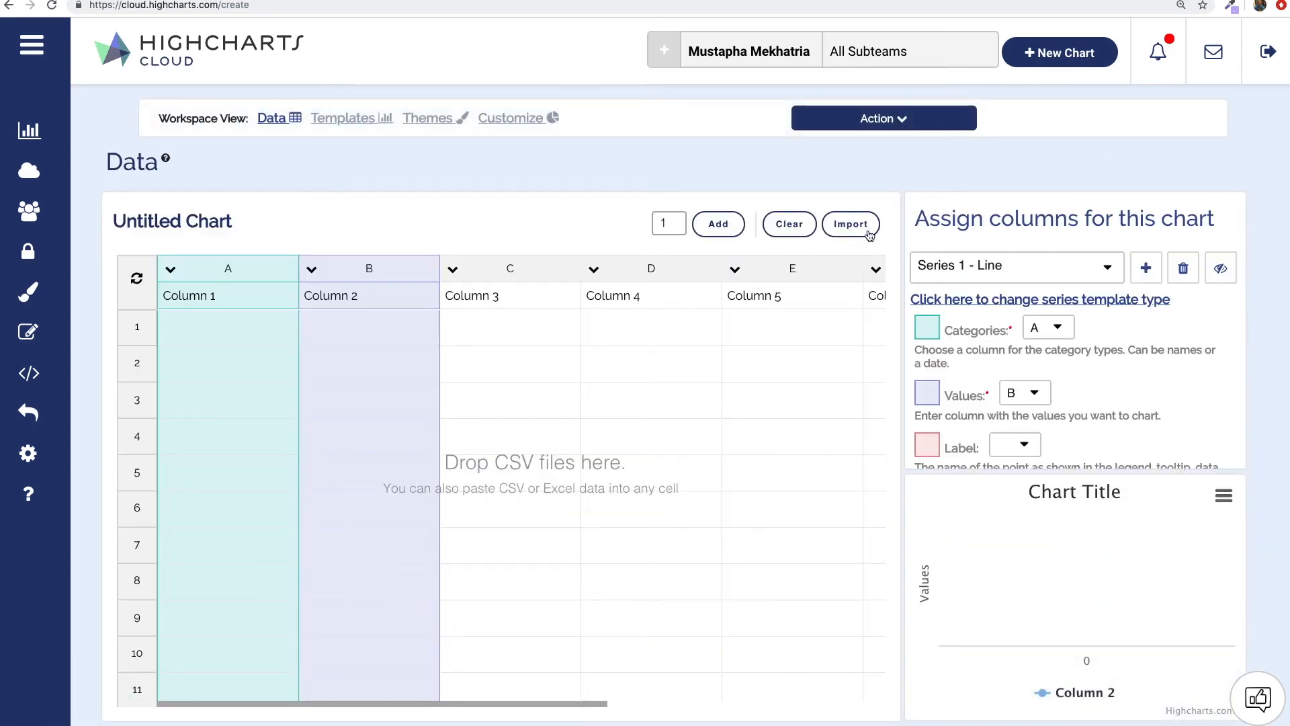
pyautogui.click(851, 223)
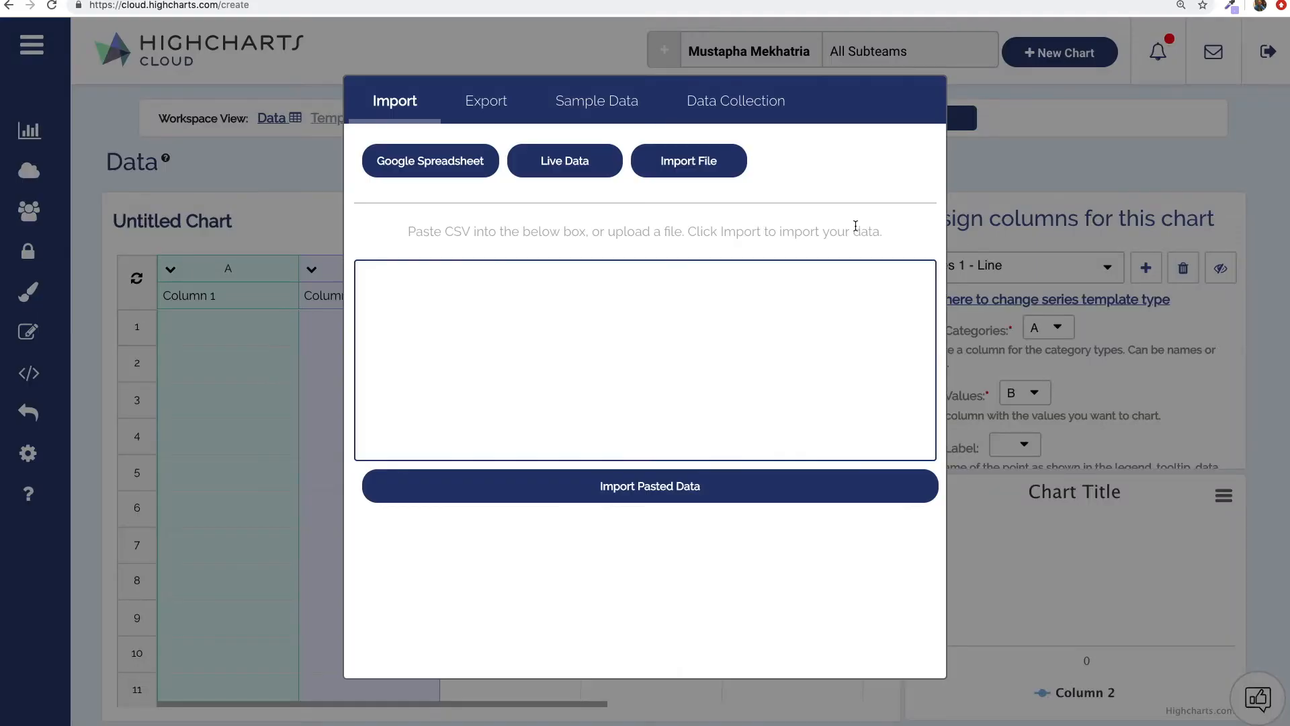
pyautogui.click(564, 160)
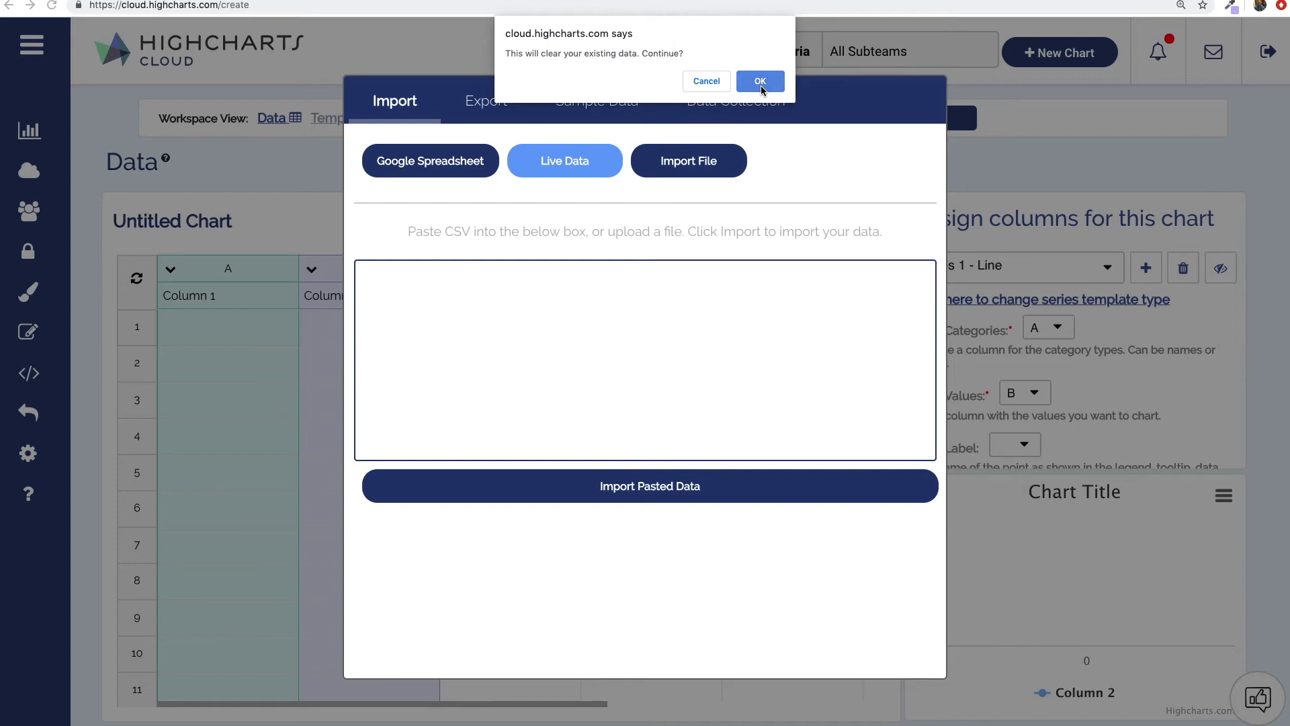
# Load live CSV data from demo-live-data.highcharts.com/time-data.csv, refreshing every 1 second.
pyautogui.click(759, 81)
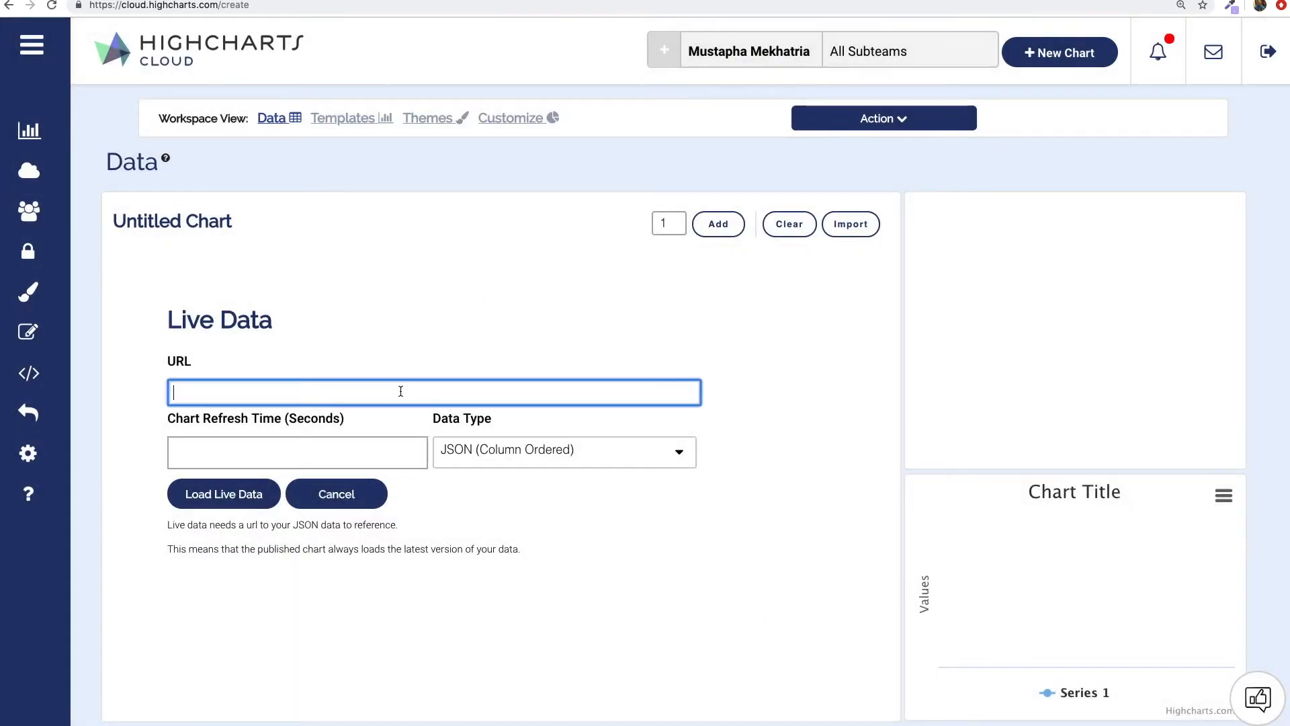
pyautogui.write('https://demo-live-data.highcharts.com/time-data.csv')
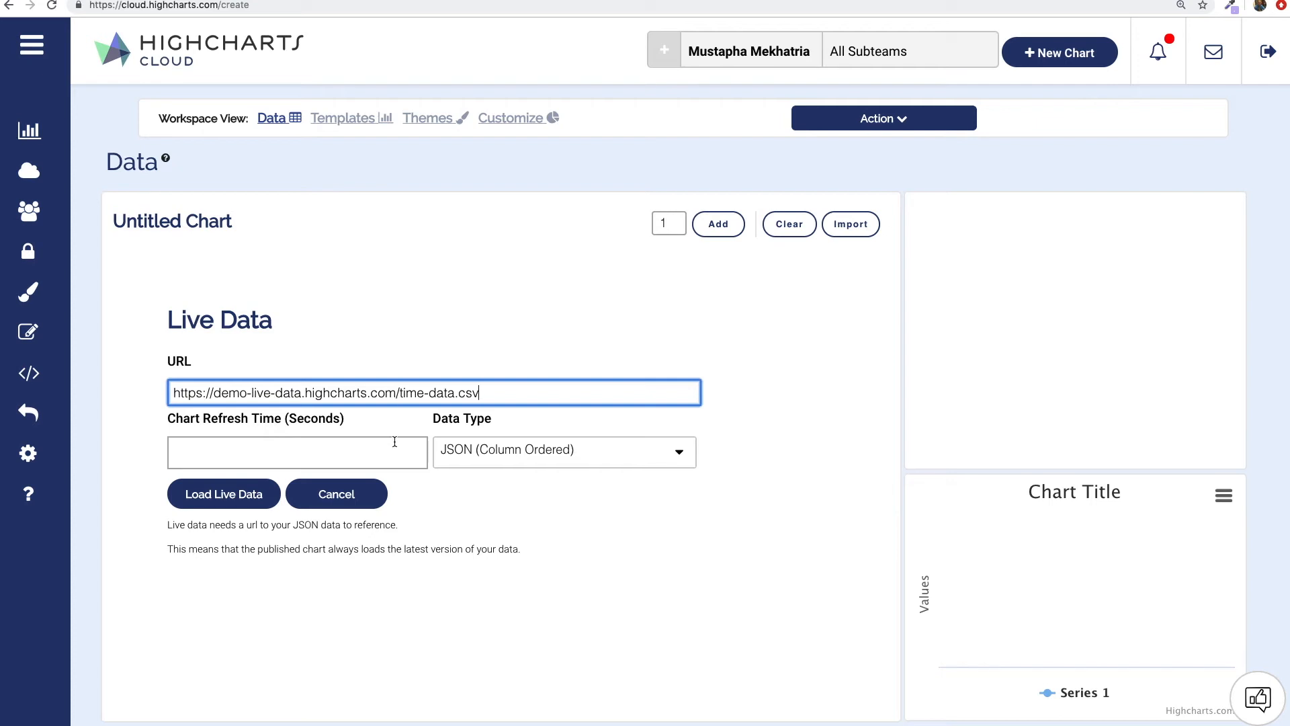
pyautogui.click(297, 452)
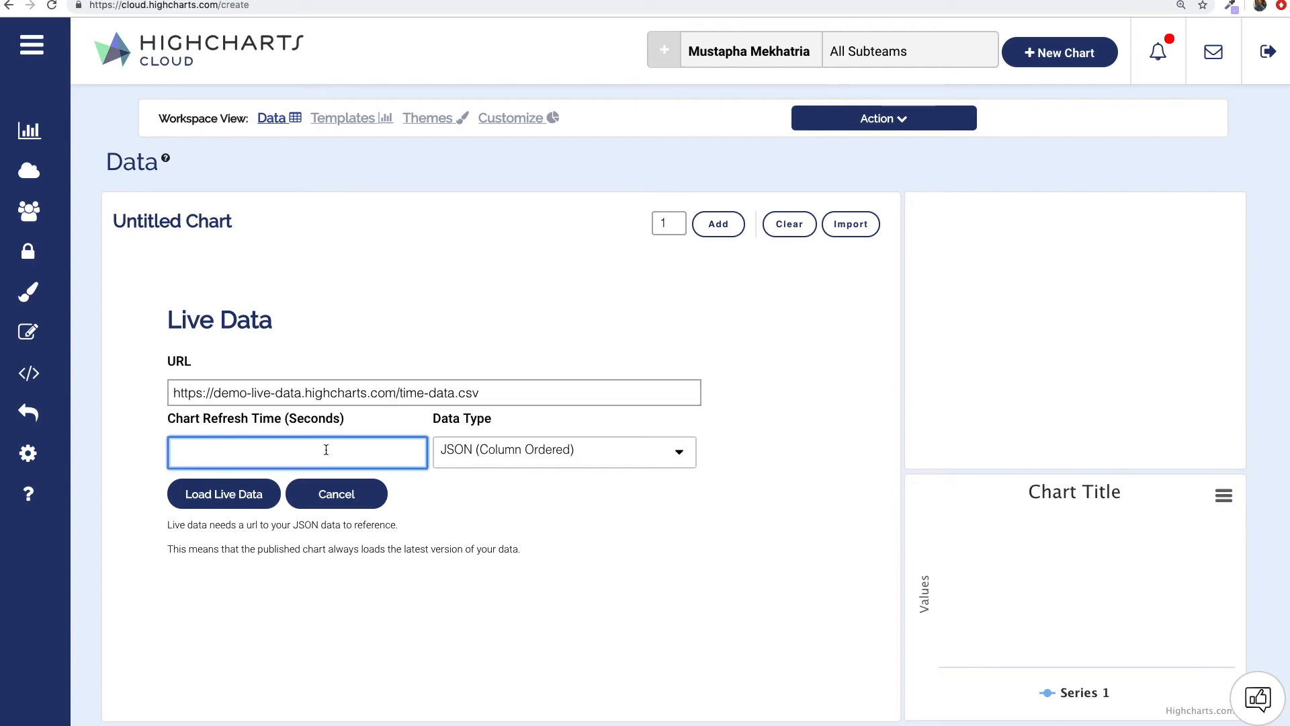
pyautogui.write('1')
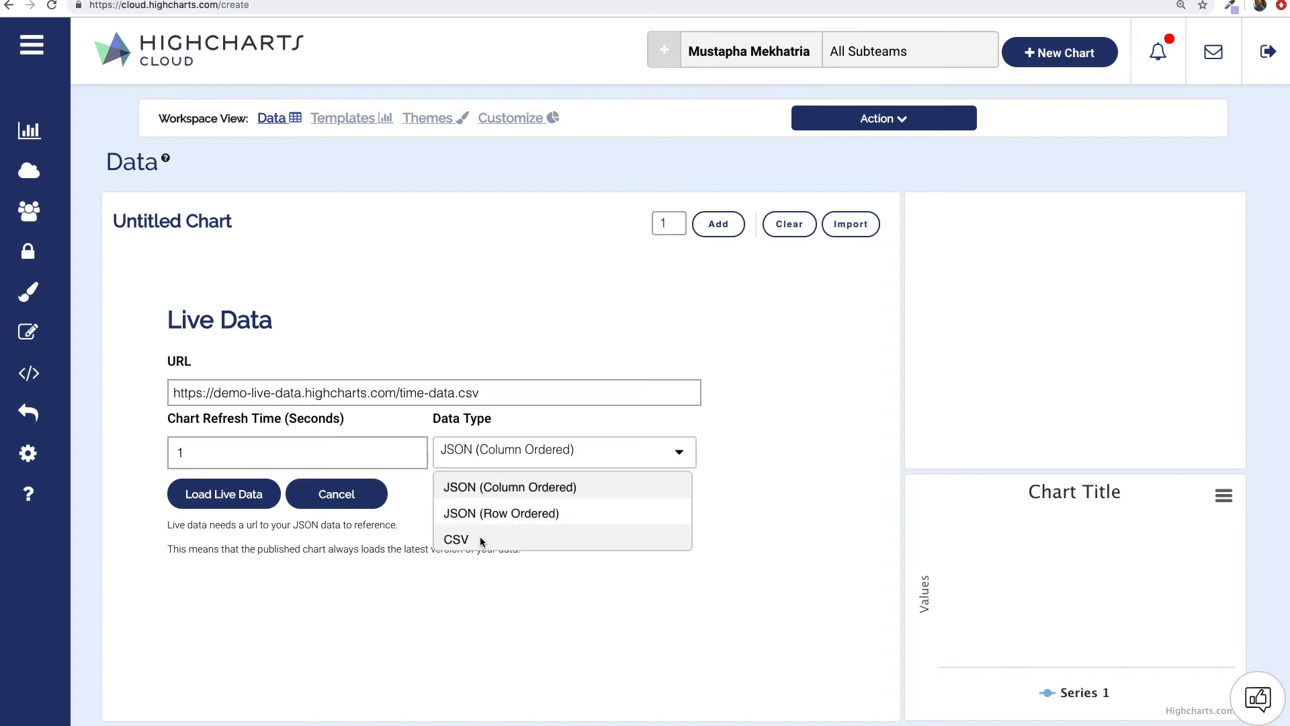
pyautogui.click(455, 539)
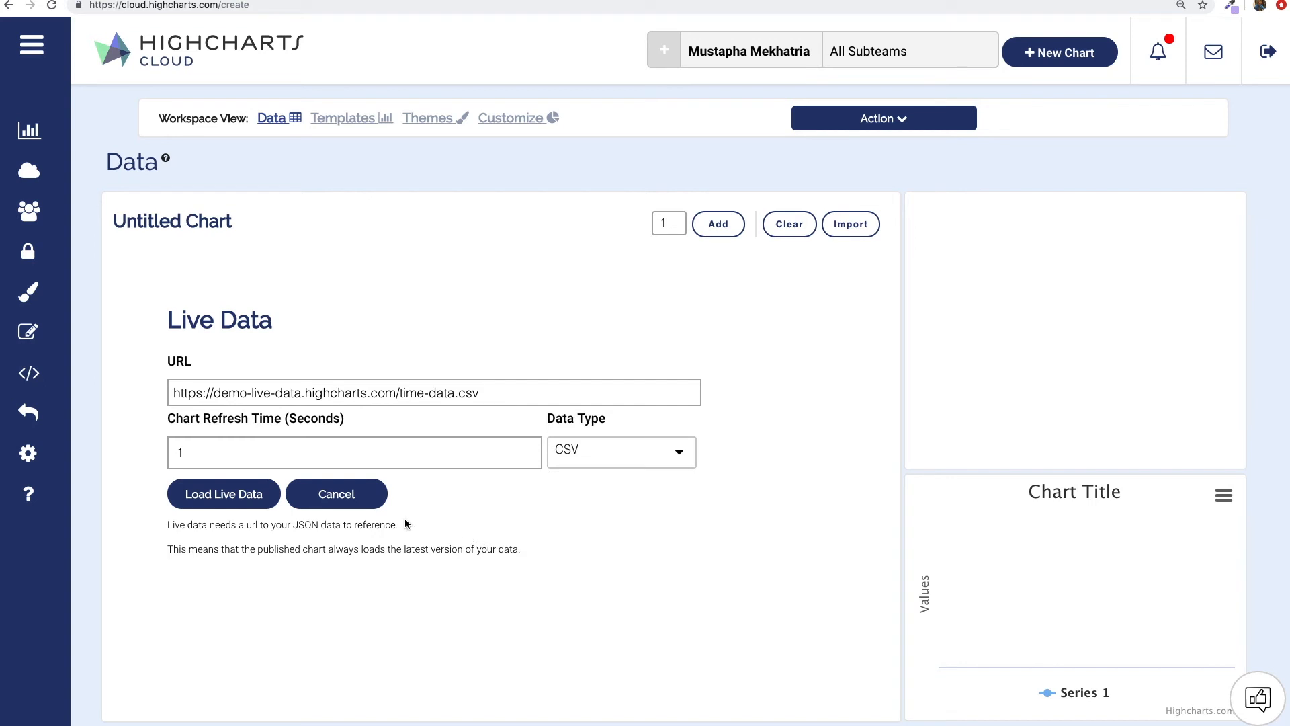
pyautogui.click(223, 493)
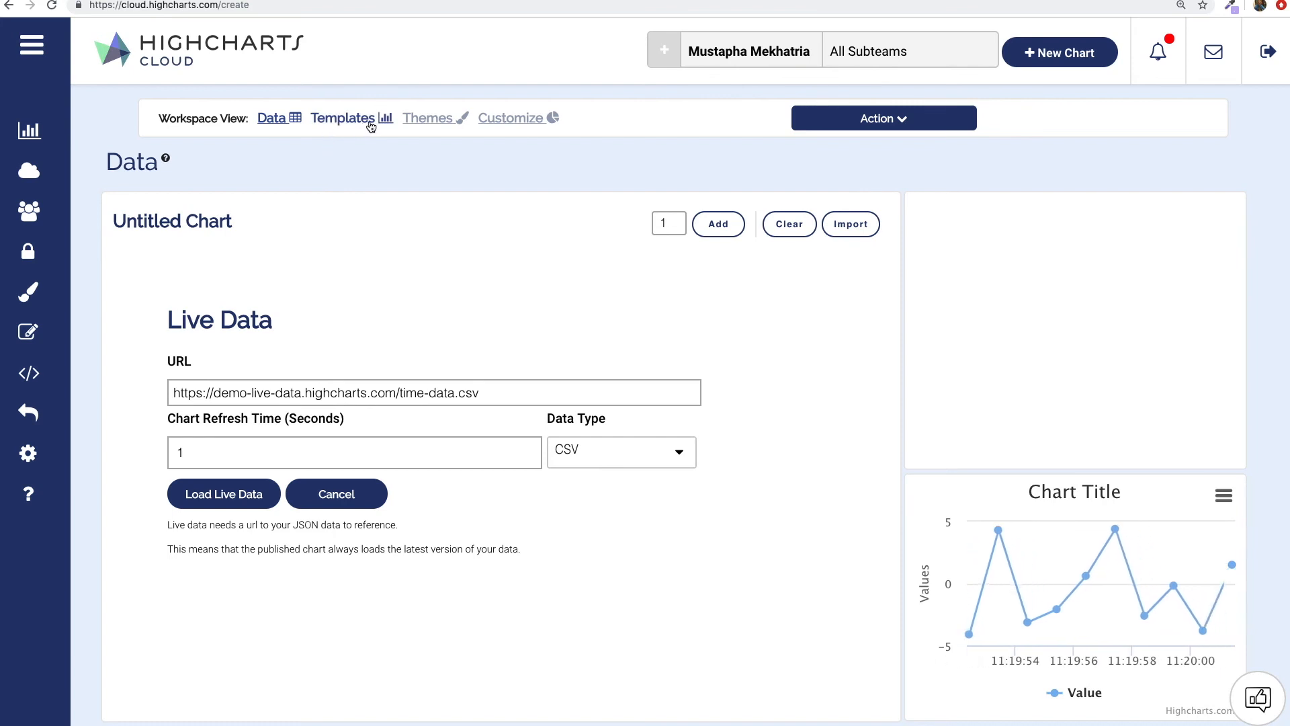
# Go from Themes to Customize and expand the Chart Appearance section.
pyautogui.click(428, 118)
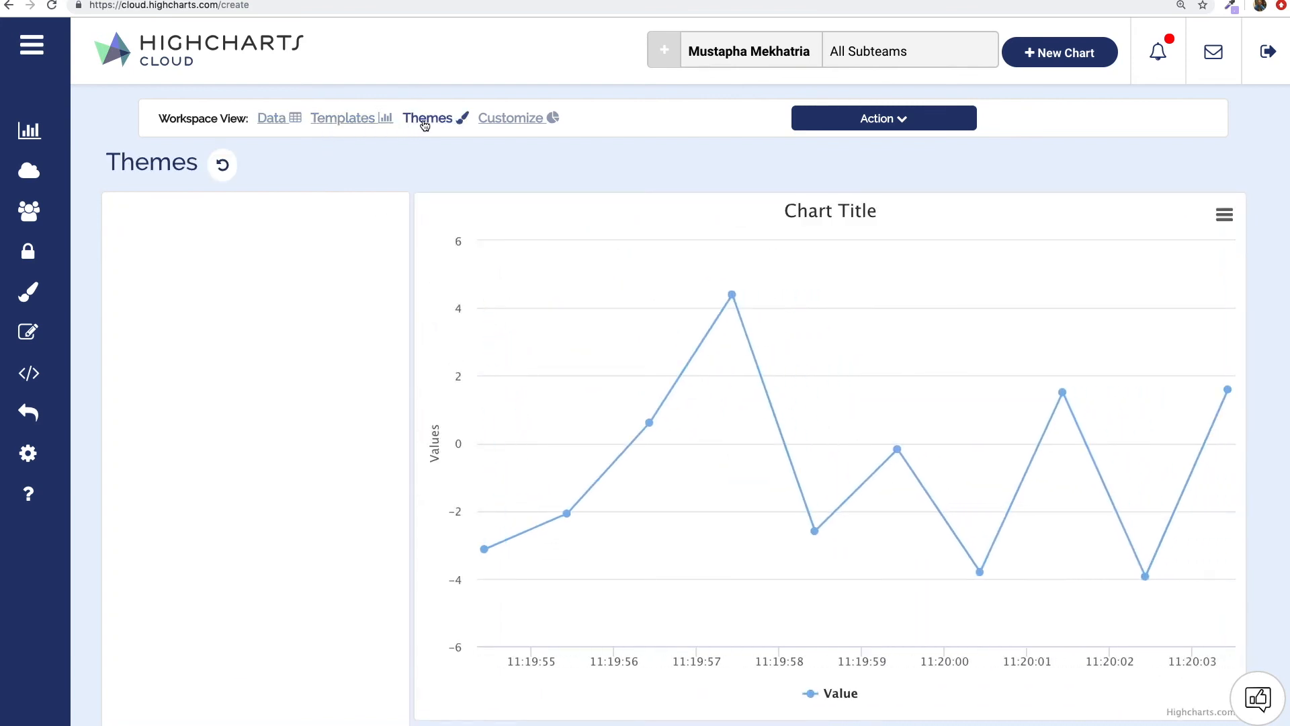
pyautogui.click(512, 118)
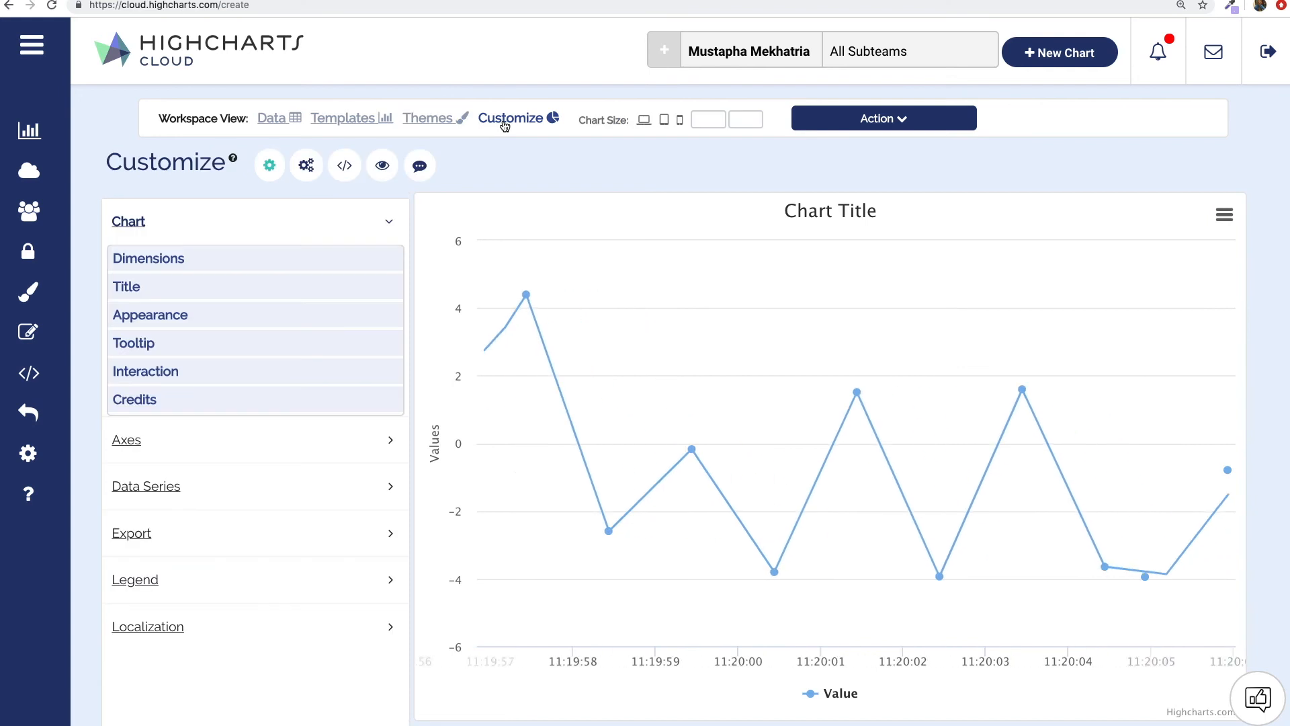
pyautogui.click(151, 314)
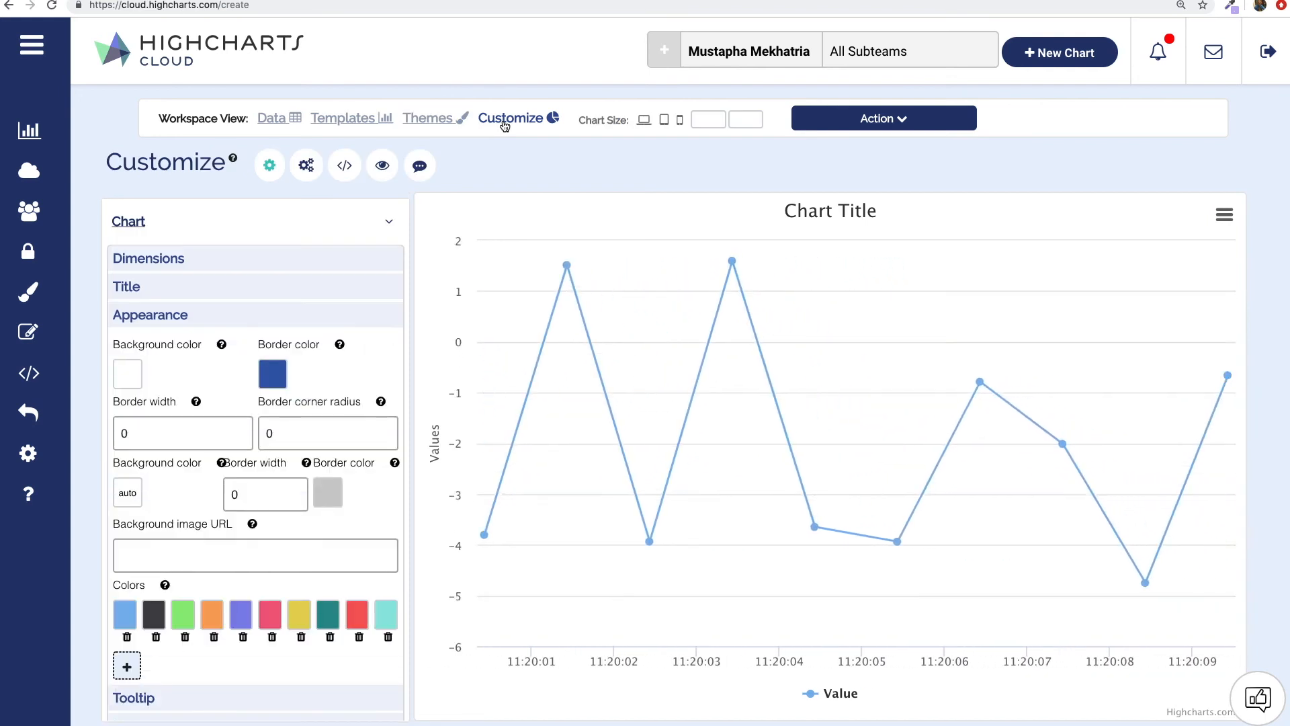
# Publish the chart from the Action menu, generating its embed code.
pyautogui.click(883, 118)
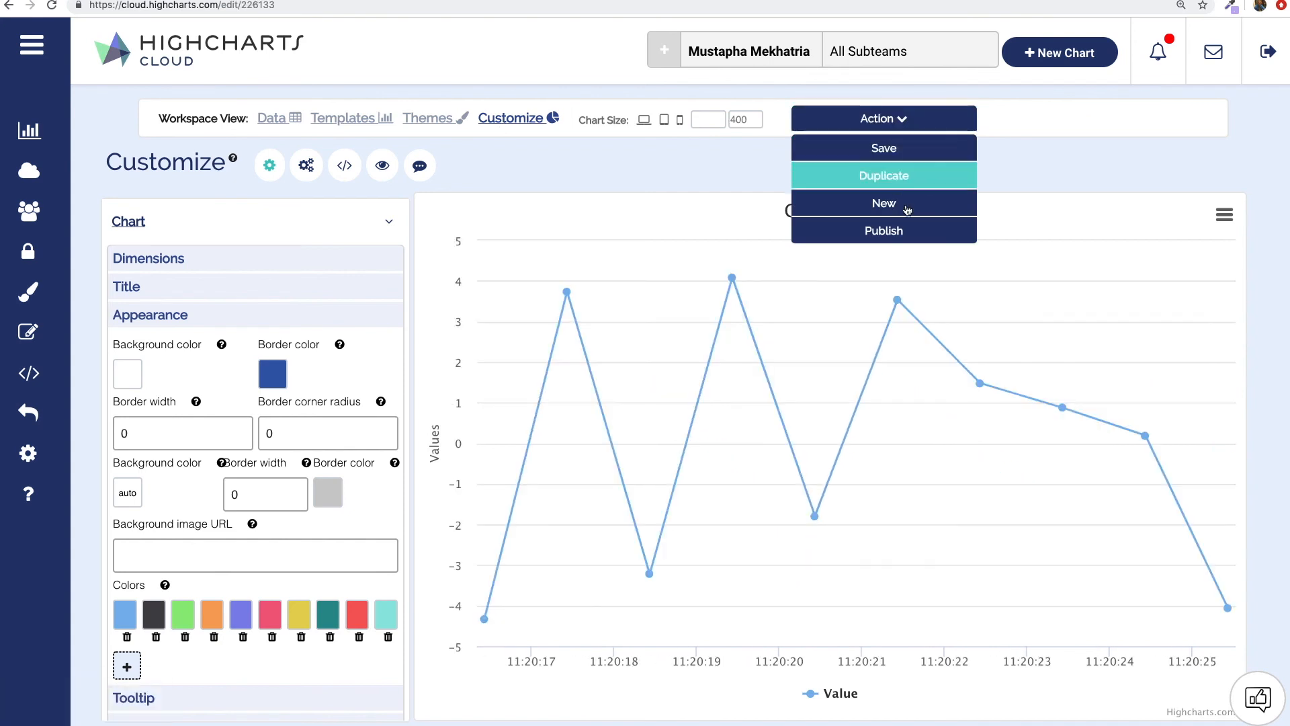
pyautogui.click(882, 230)
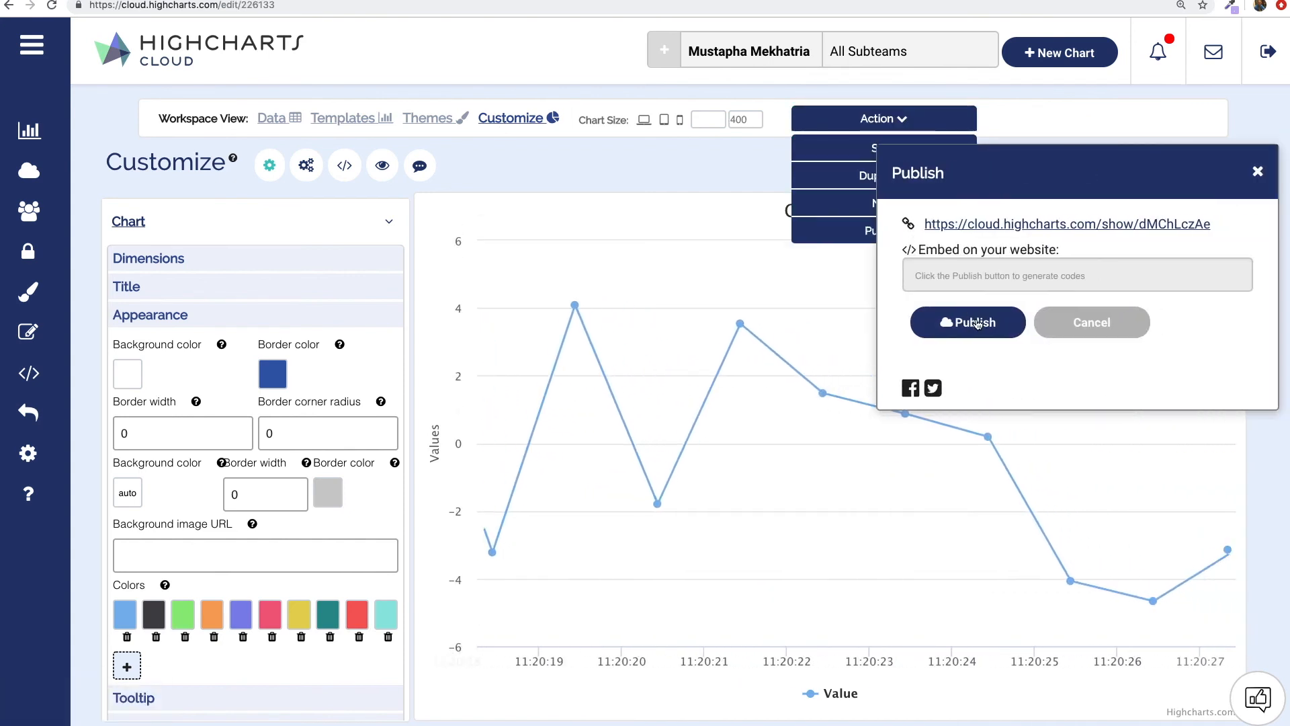
pyautogui.click(968, 322)
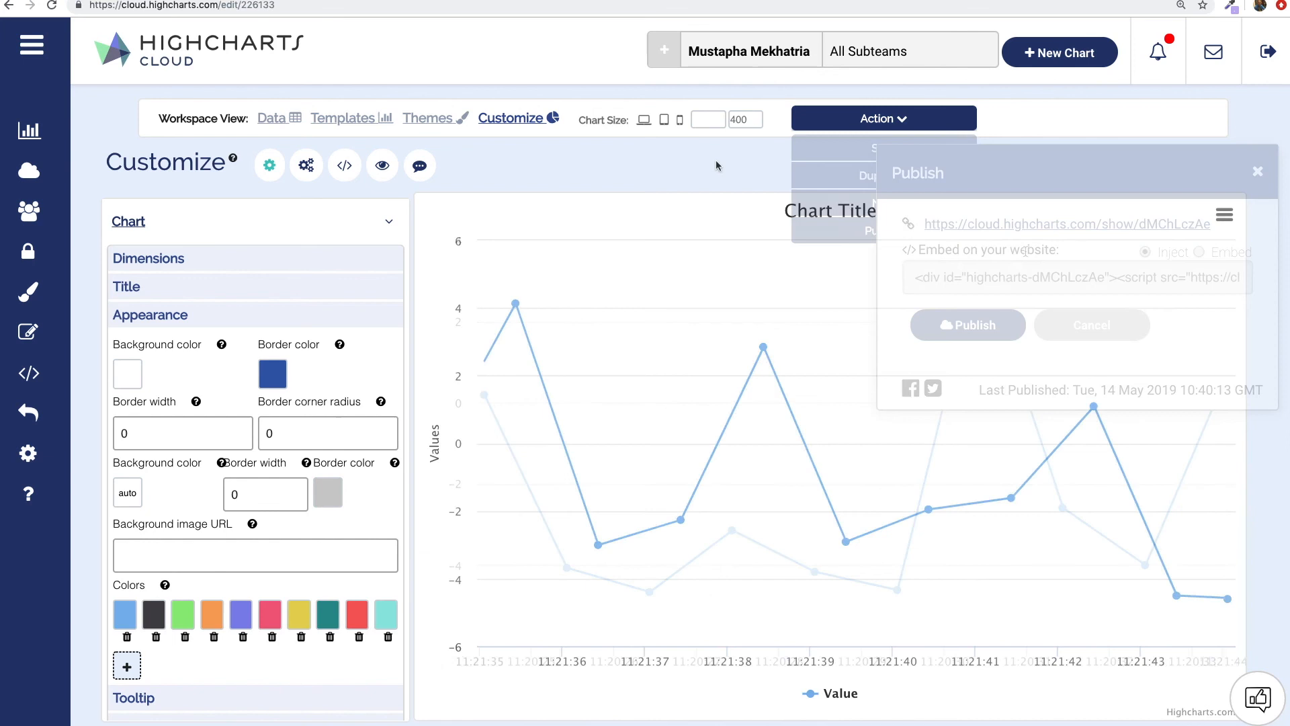
pyautogui.click(1257, 171)
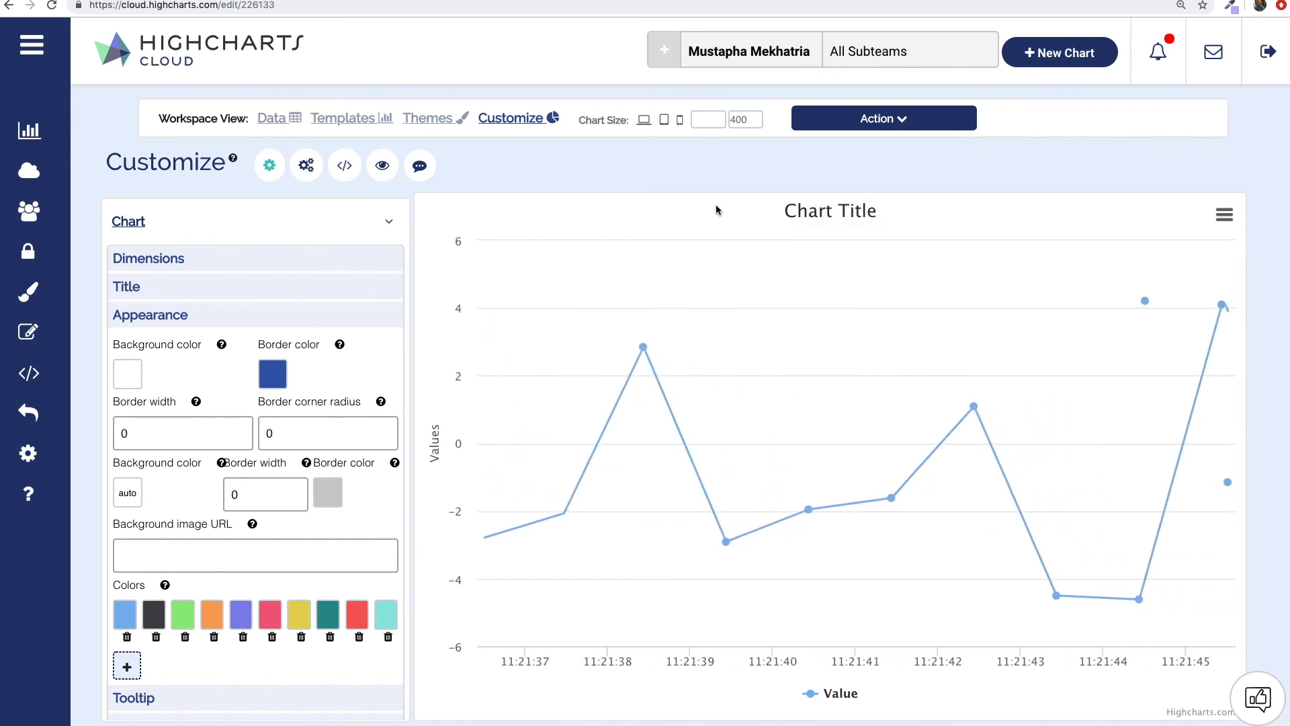